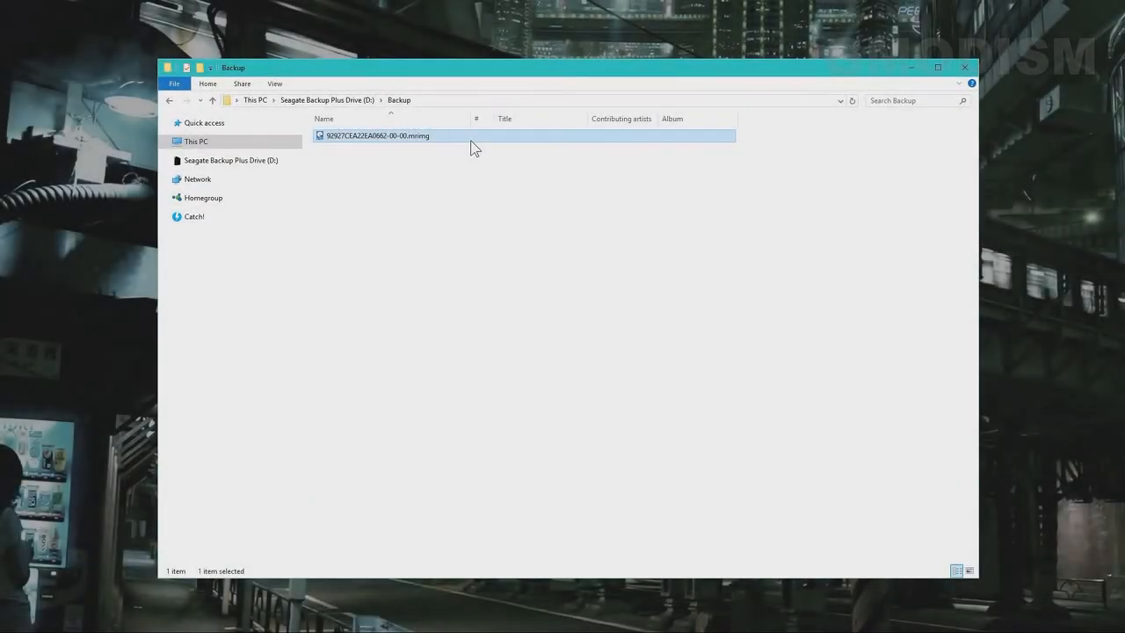
{"action": "mouse_move", "coordinate": [500, 307]}
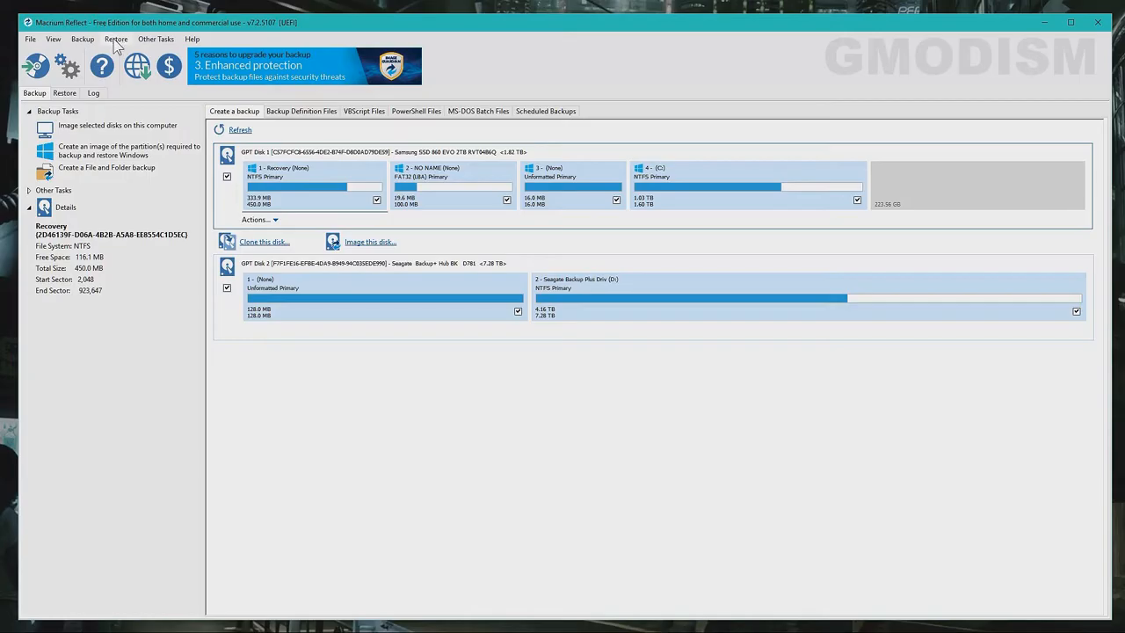
Load 92927CEA22EA0662-00-00.mrimg from D:\Backup and start its Restore Image wizard
{"action": "left_click", "coordinate": [116, 39]}
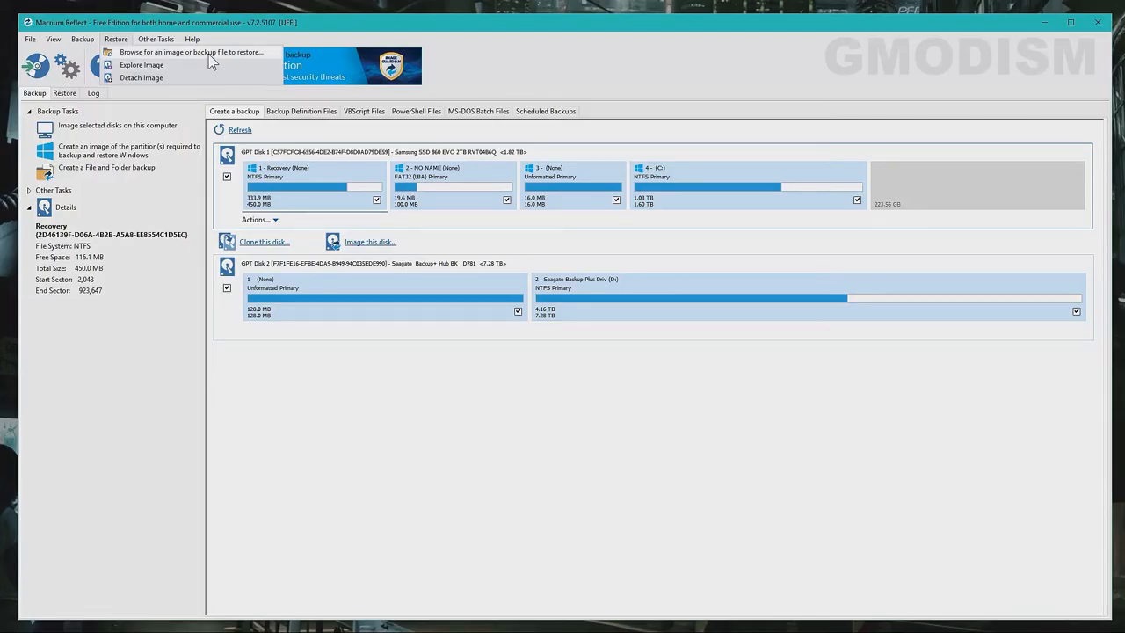
{"action": "mouse_move", "coordinate": [257, 62]}
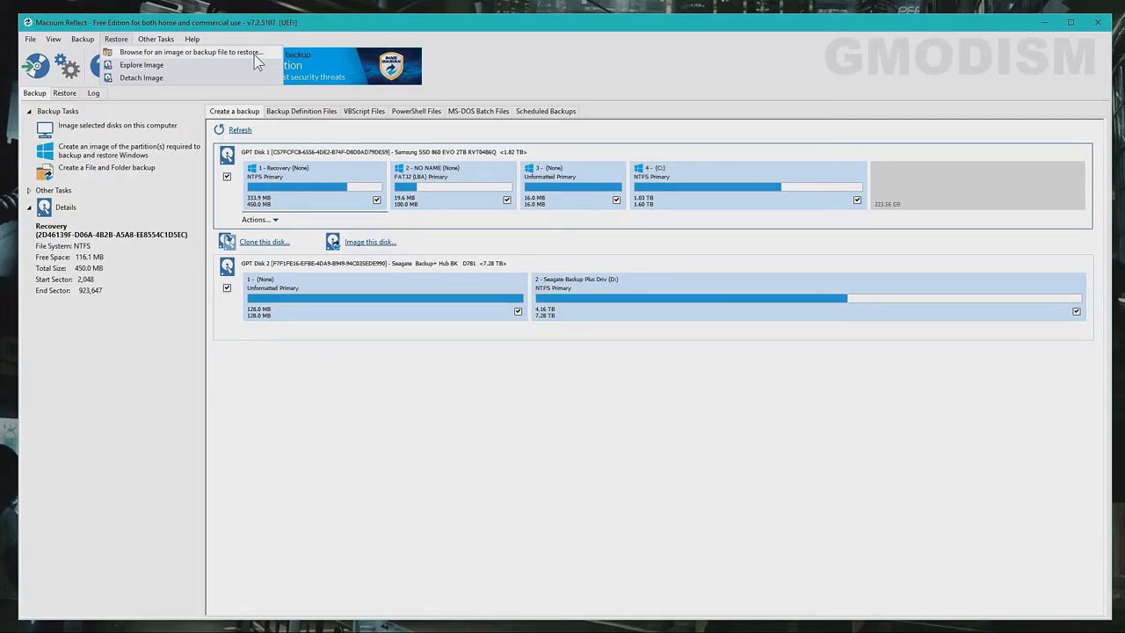
{"action": "left_click", "coordinate": [192, 51]}
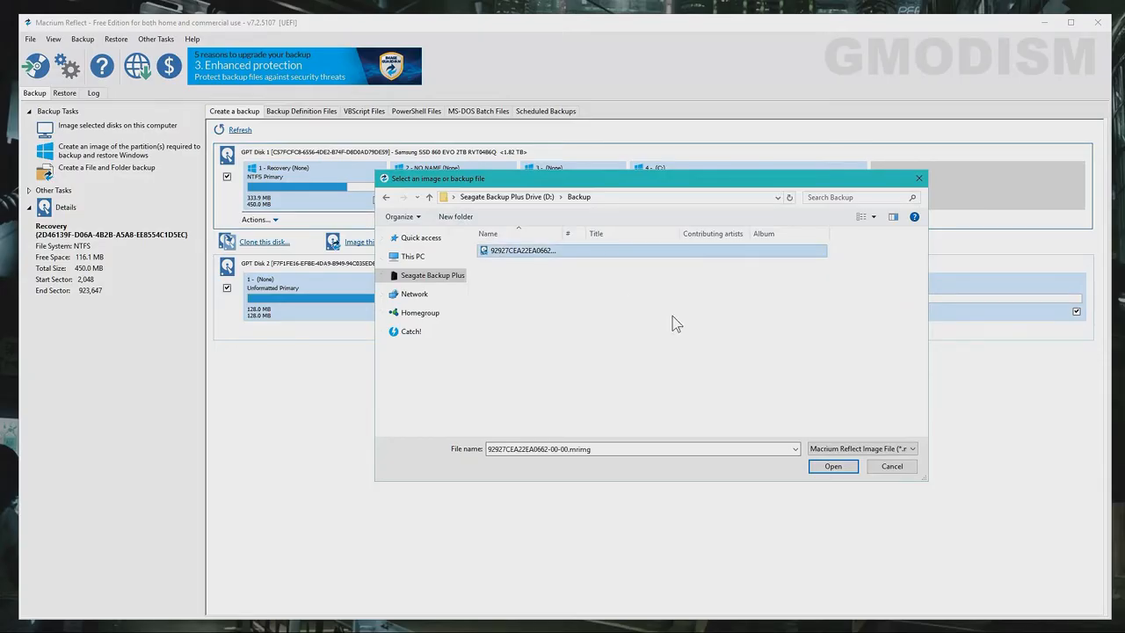
{"action": "left_click", "coordinate": [831, 465]}
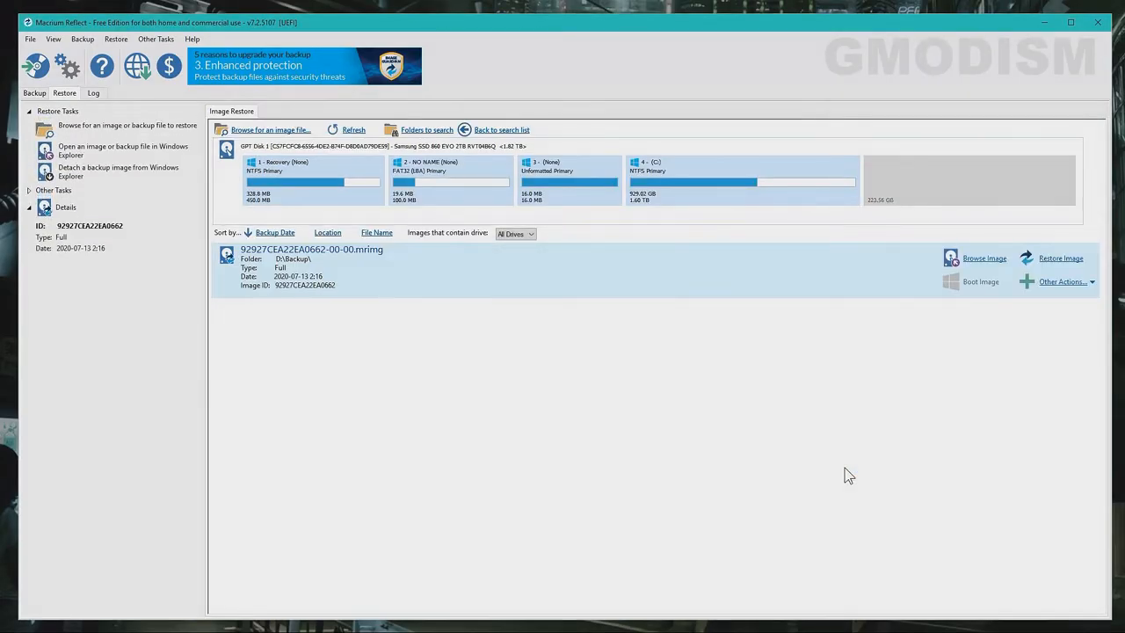
{"action": "mouse_move", "coordinate": [544, 386]}
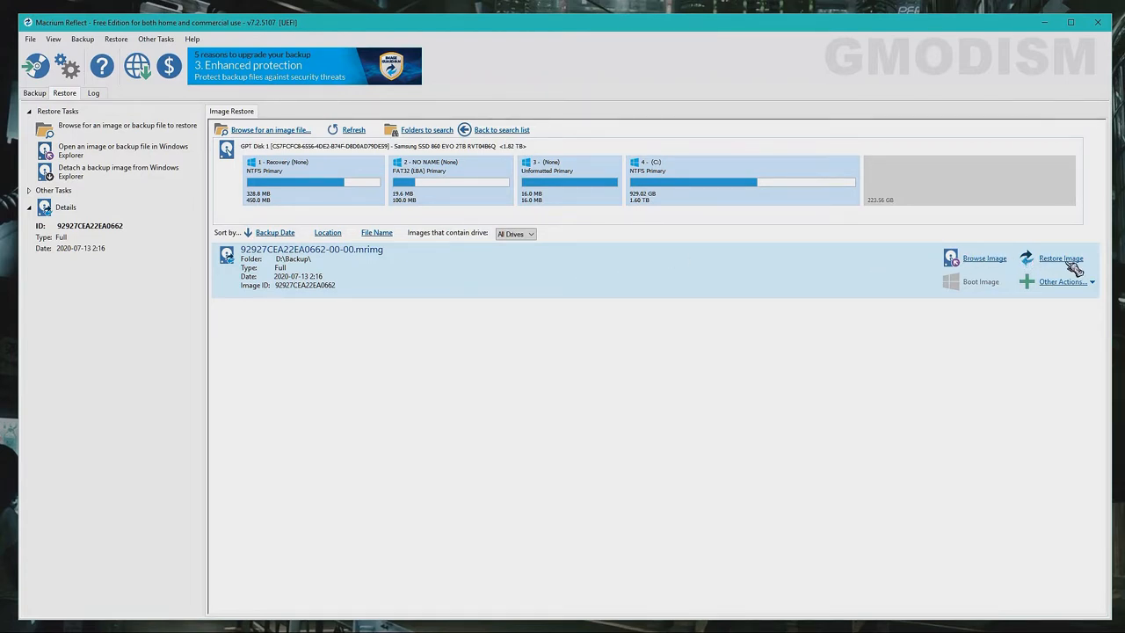
{"action": "left_click", "coordinate": [1060, 257]}
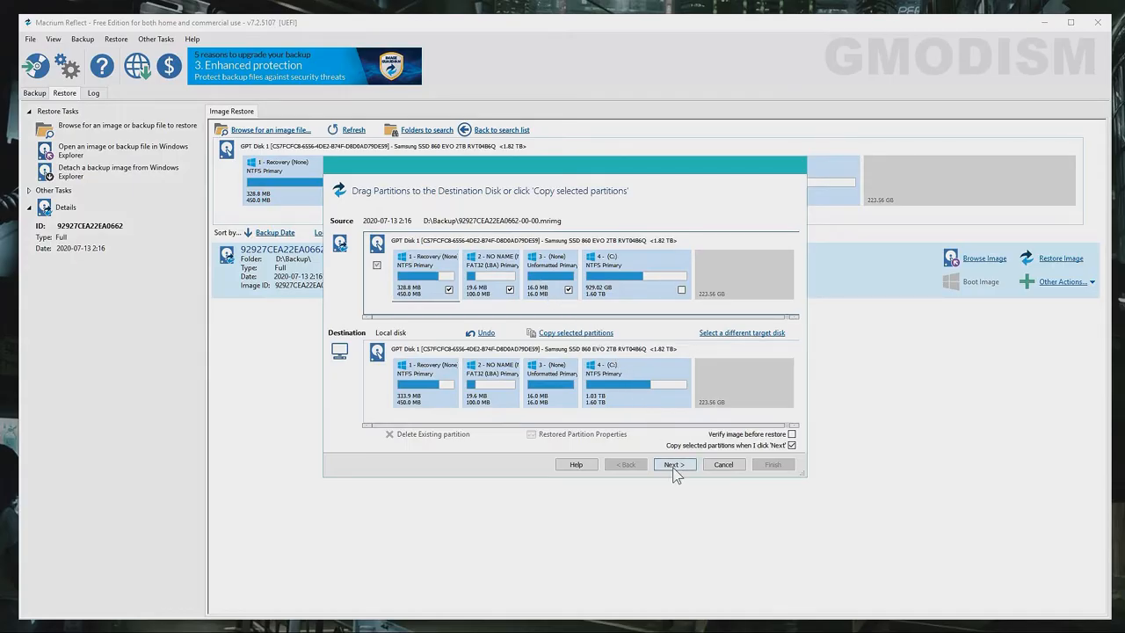
Keep partitions 1–3 selected for copying and advance to the Restore Summary
{"action": "left_click", "coordinate": [673, 464]}
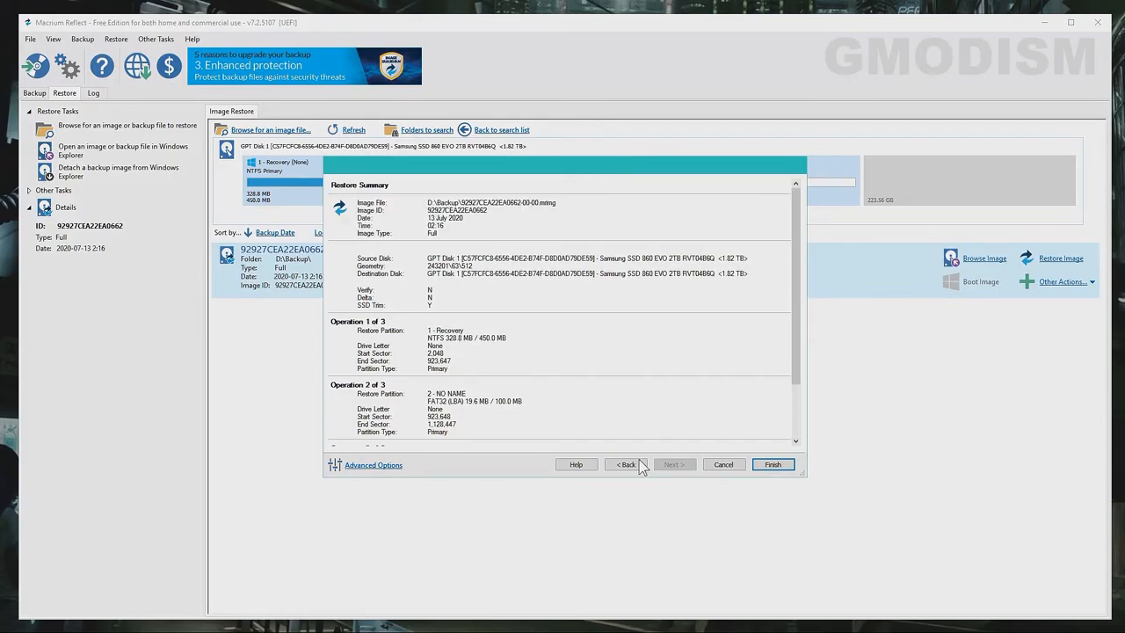
After reviewing the three partition operations, go back to partition selection
{"action": "left_click", "coordinate": [626, 464]}
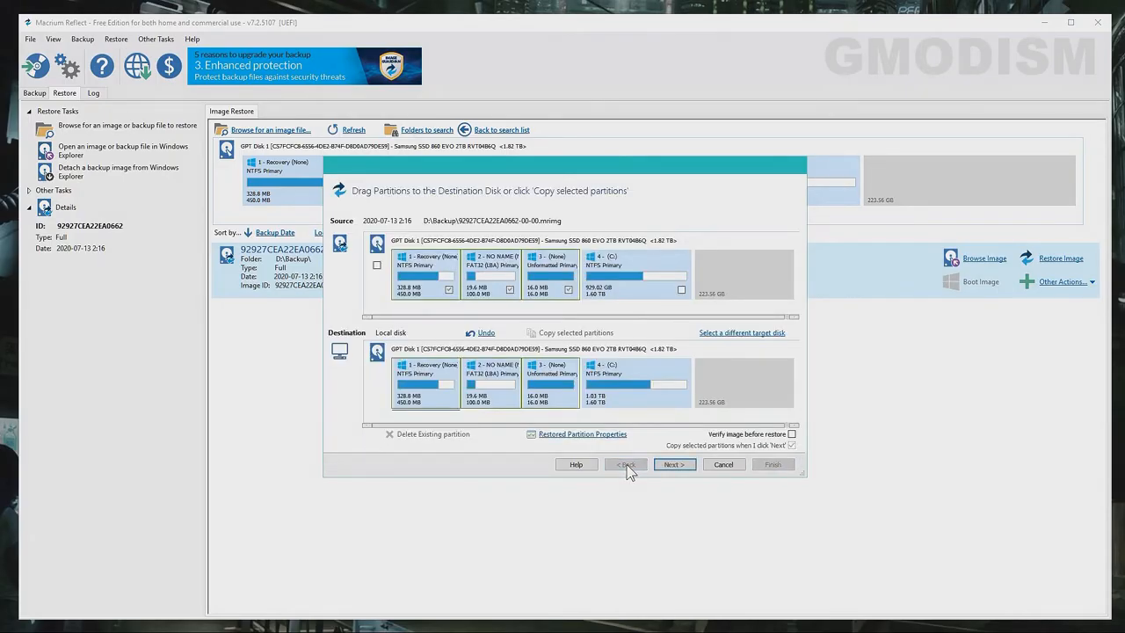